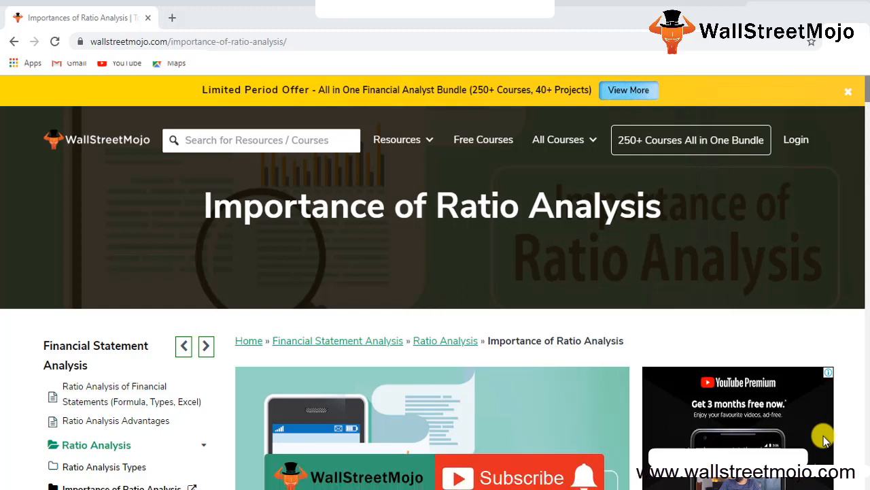
Step: Switch from the Chrome article to the blank Excel Sheet1 window
{"action": "left_click", "coordinate": [521, 469]}
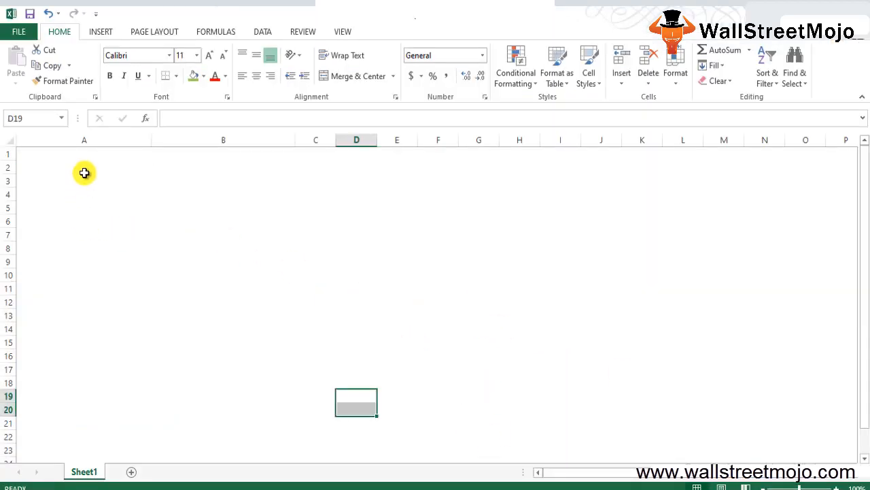
Step: Enter 'Financial' in A2 and 'Trends' in A3 to start the notes list
{"action": "left_click", "coordinate": [84, 167]}
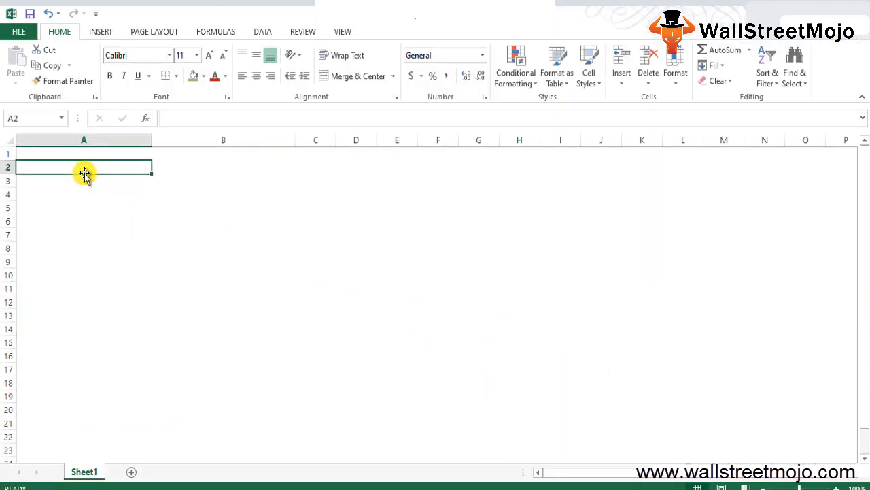
{"action": "type", "text": "Fom"}
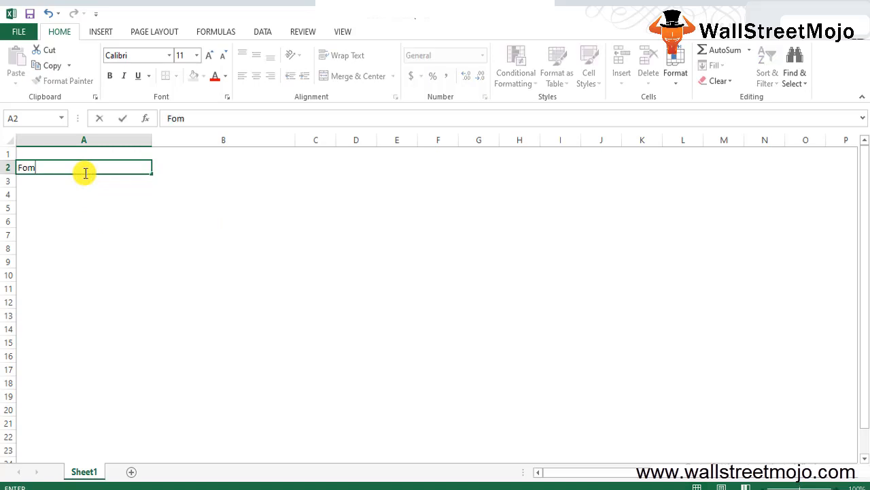
{"action": "type", "text": "Financ"}
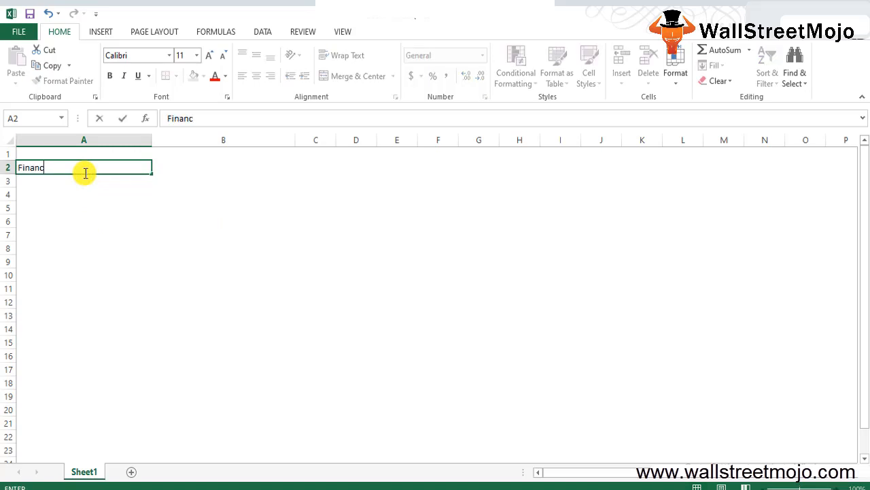
{"action": "type", "text": "ial"}
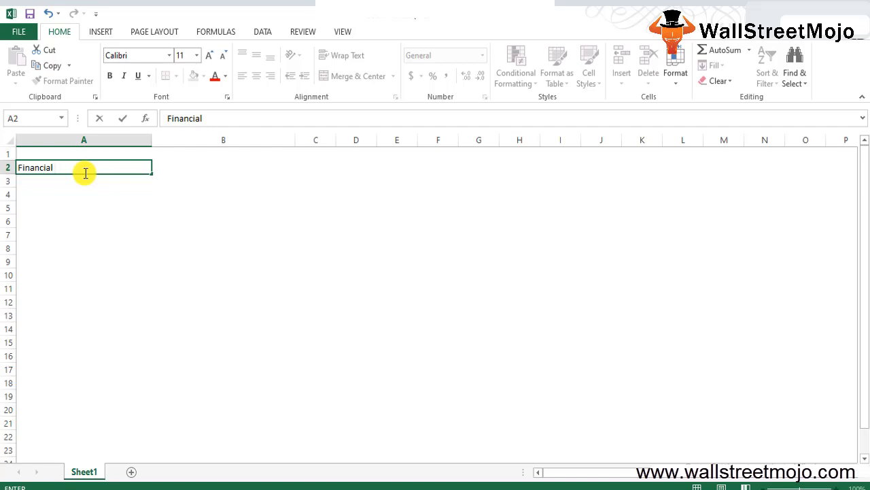
{"action": "type", "text": "R"}
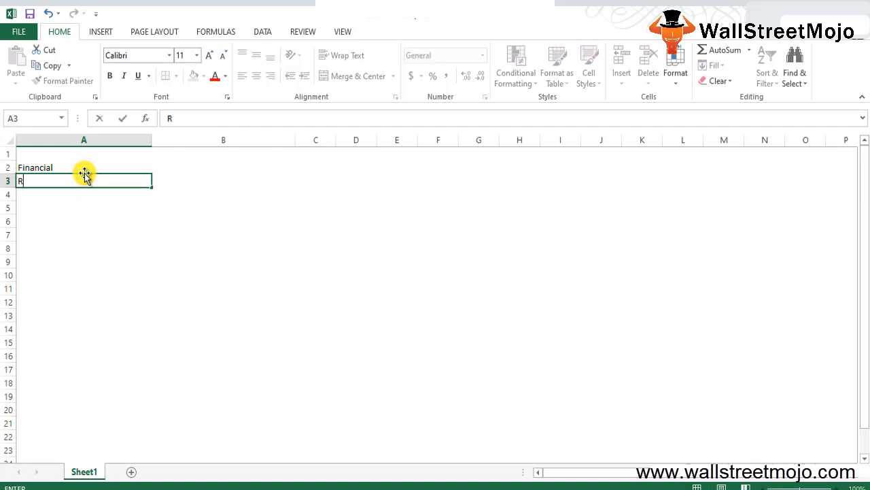
{"action": "type", "text": "Trends"}
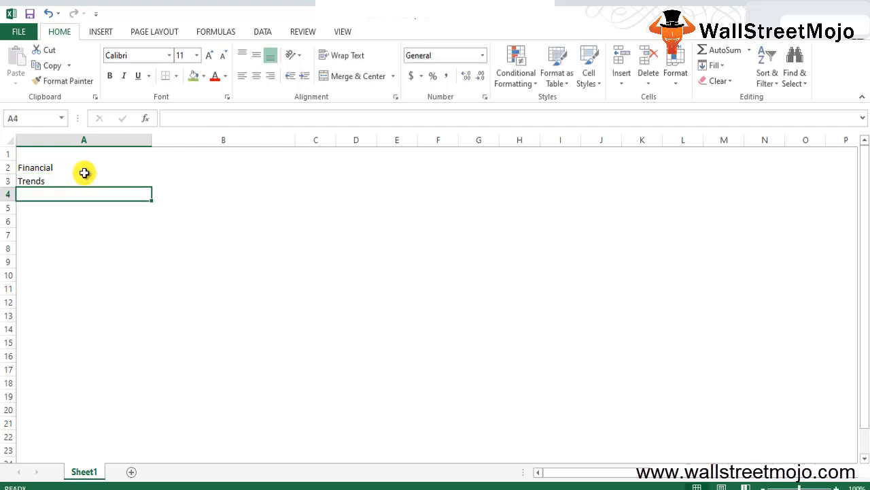
Step: Enter '1. Analysis of Fin statements' in A4, discarding the partial 'Anal' entry
{"action": "type", "text": "Anal"}
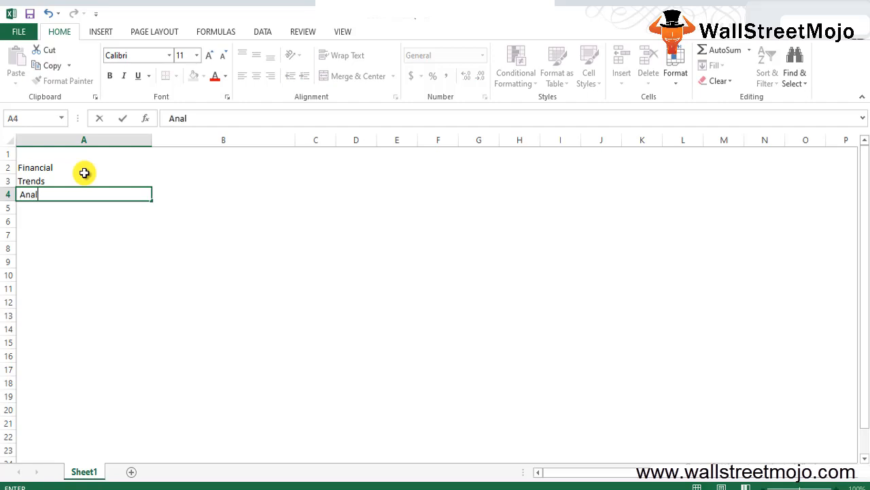
{"action": "key", "text": "Escape"}
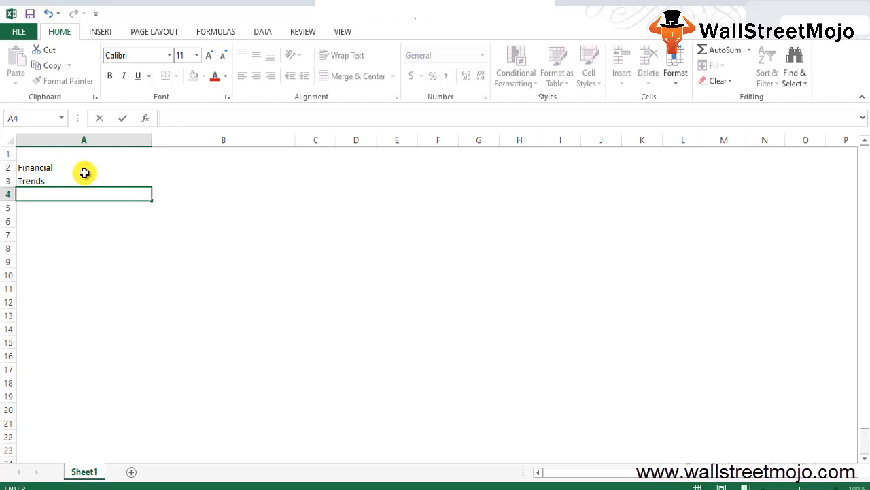
{"action": "type", "text": "1. Analysis of Fin stat"}
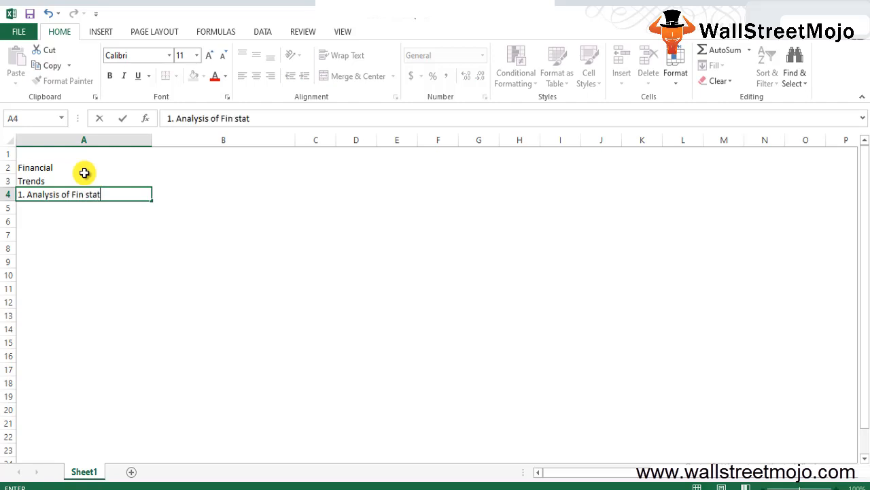
{"action": "type", "text": "ements"}
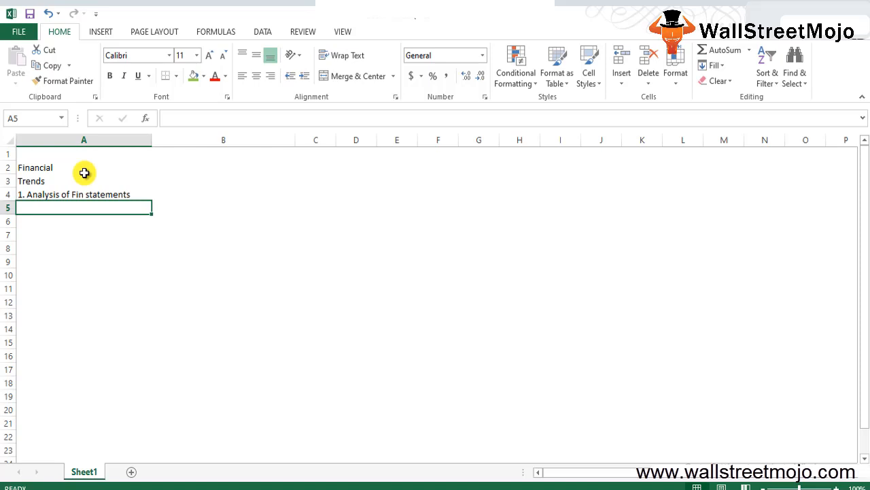
Step: Add 'BS IS' in A5 and 'Repayments' below it
{"action": "type", "text": "NS"}
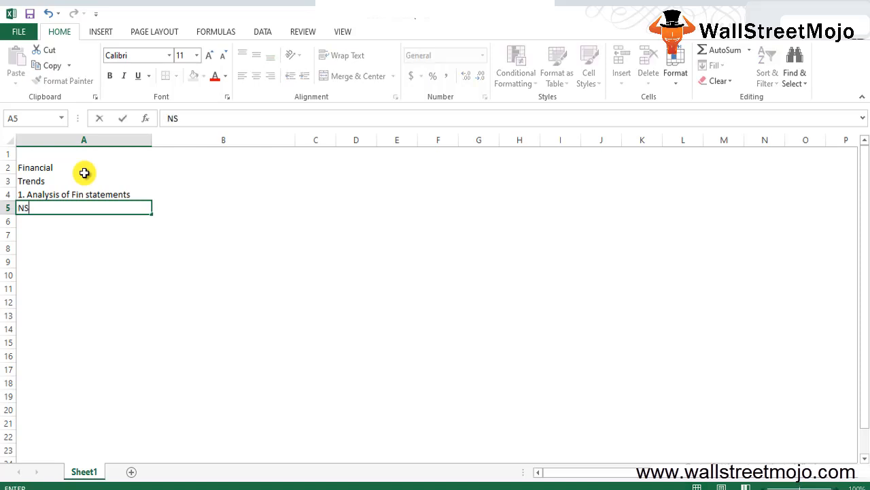
{"action": "type", "text": "BS IS"}
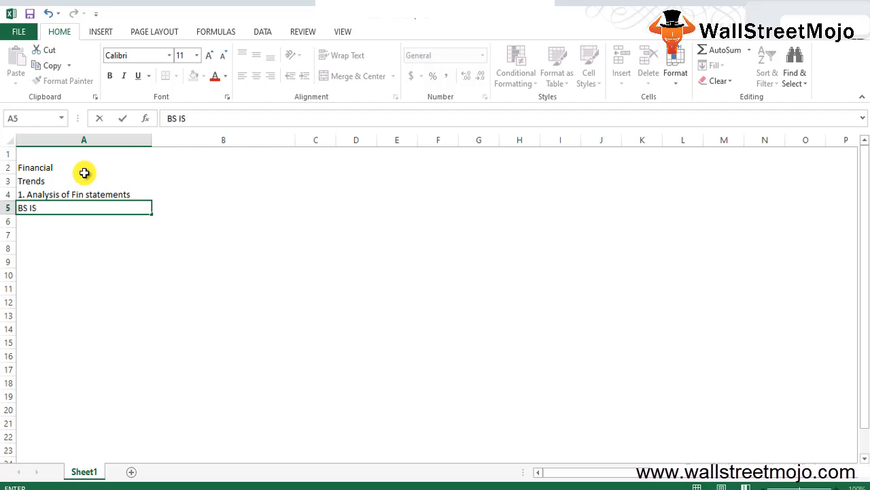
{"action": "key", "text": "enter"}
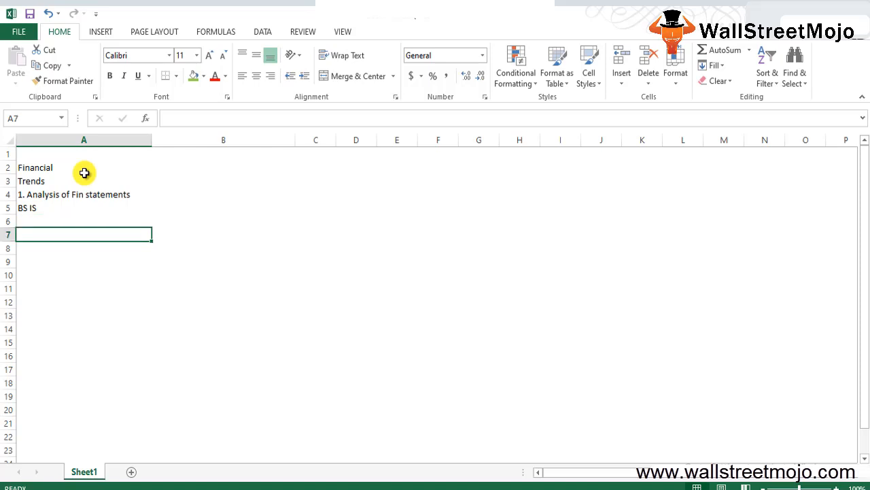
{"action": "type", "text": "Repayments"}
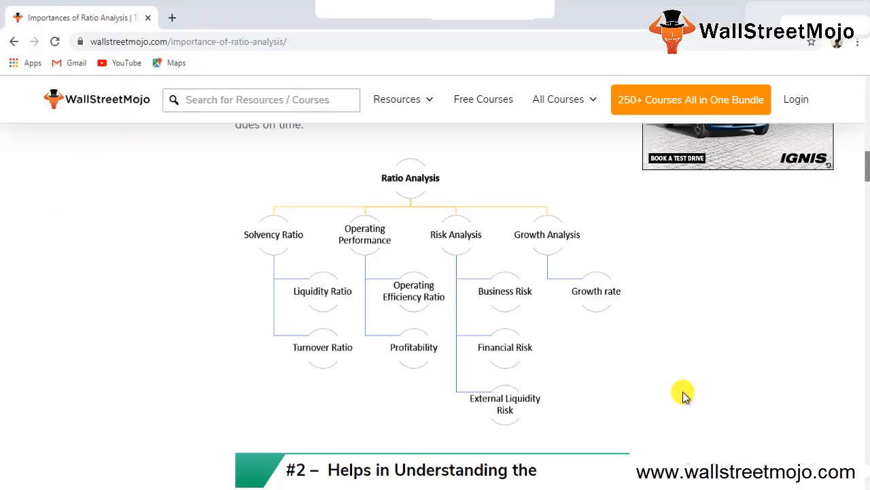
{"action": "mouse_move", "coordinate": [465, 293]}
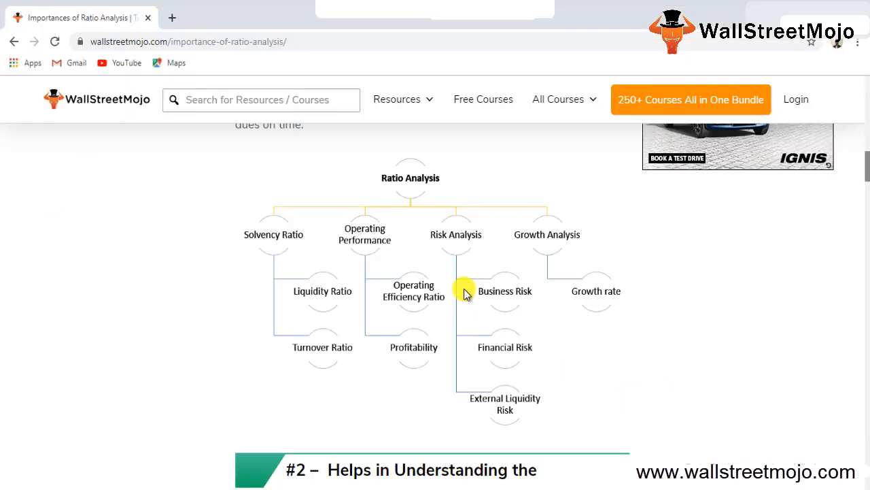
{"action": "mouse_move", "coordinate": [381, 285]}
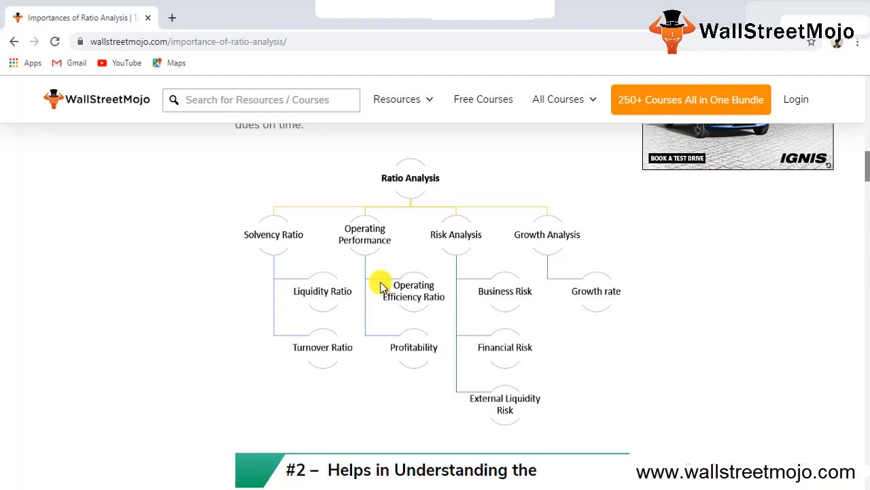
{"action": "mouse_move", "coordinate": [309, 282]}
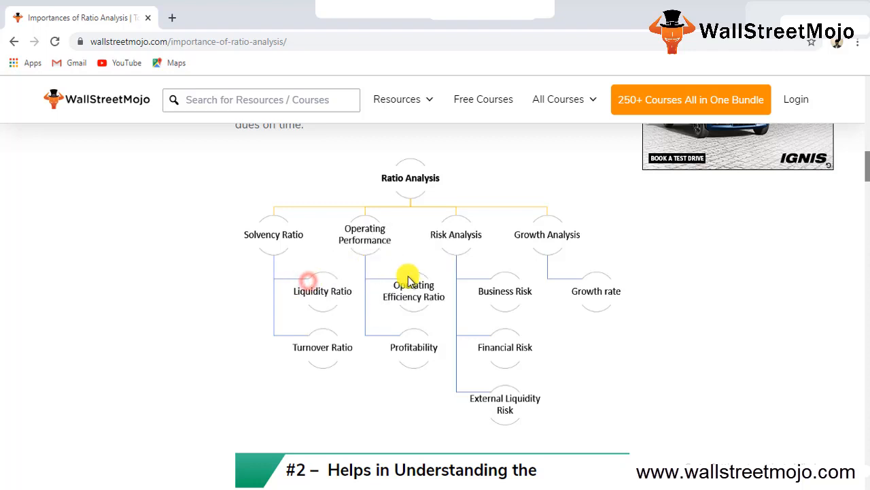
{"action": "mouse_move", "coordinate": [442, 343]}
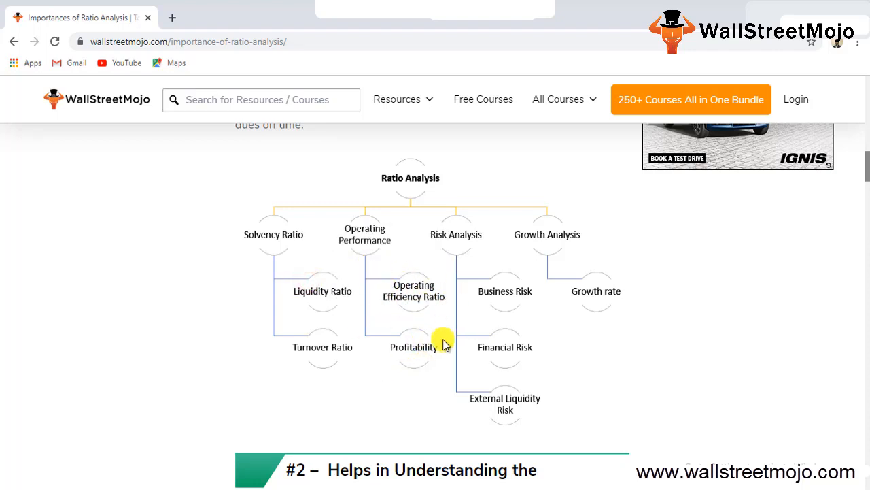
{"action": "mouse_move", "coordinate": [266, 225]}
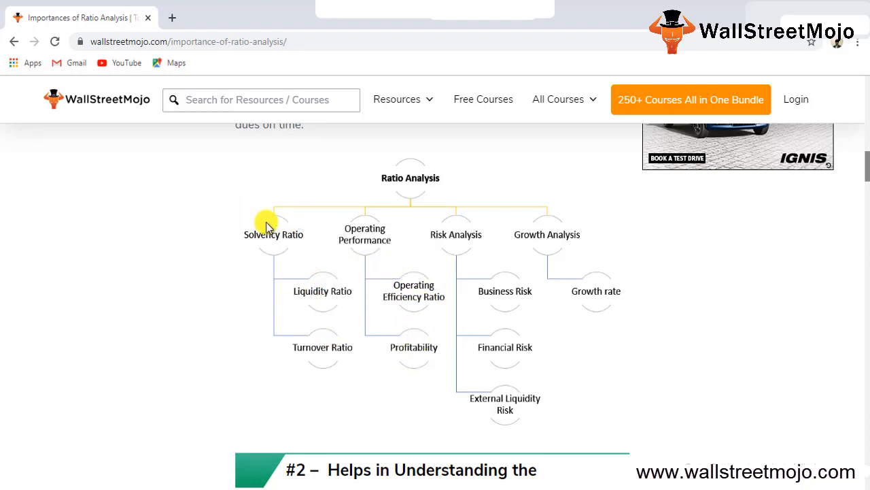
{"action": "mouse_move", "coordinate": [351, 338]}
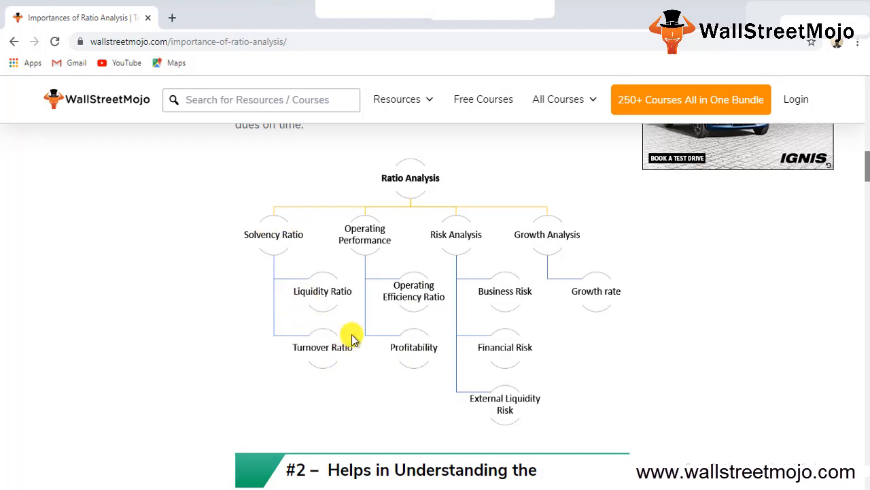
{"action": "mouse_move", "coordinate": [499, 291]}
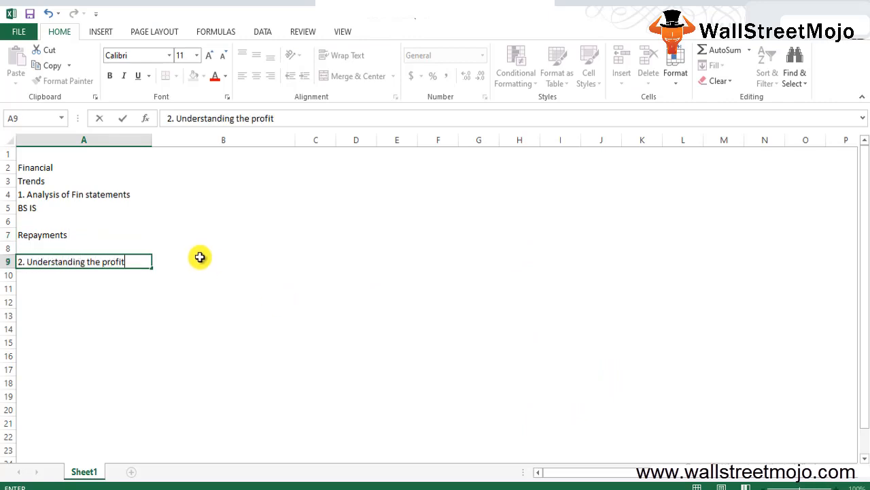
Step: Finish point 2 on profitability of the company and list ROA and ROE beneath it
{"action": "type", "text": "ablity of the com"}
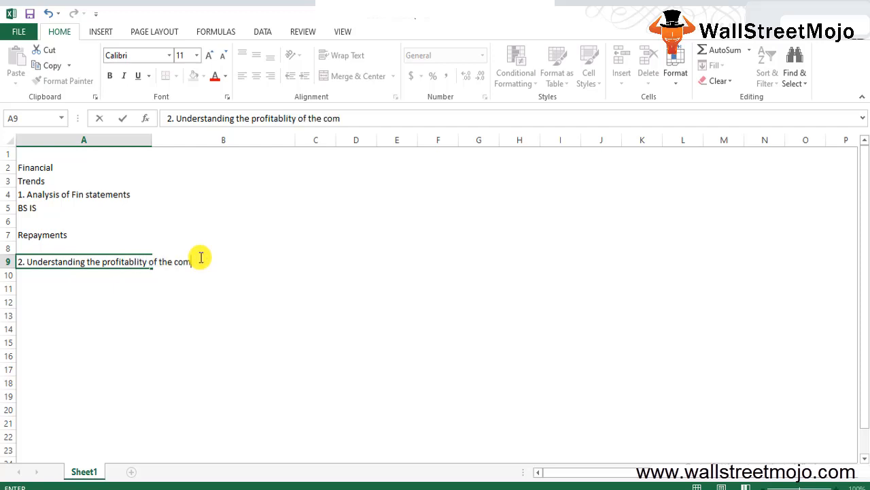
{"action": "key", "text": "enter"}
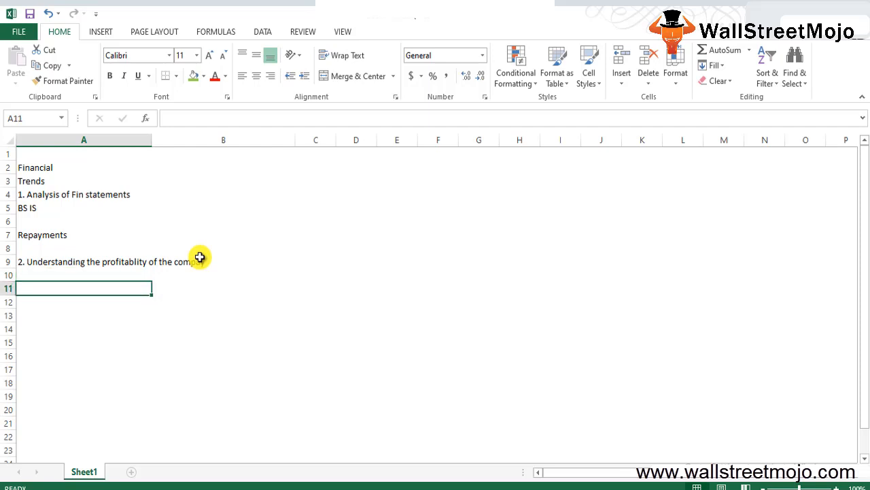
{"action": "type", "text": "ROA"}
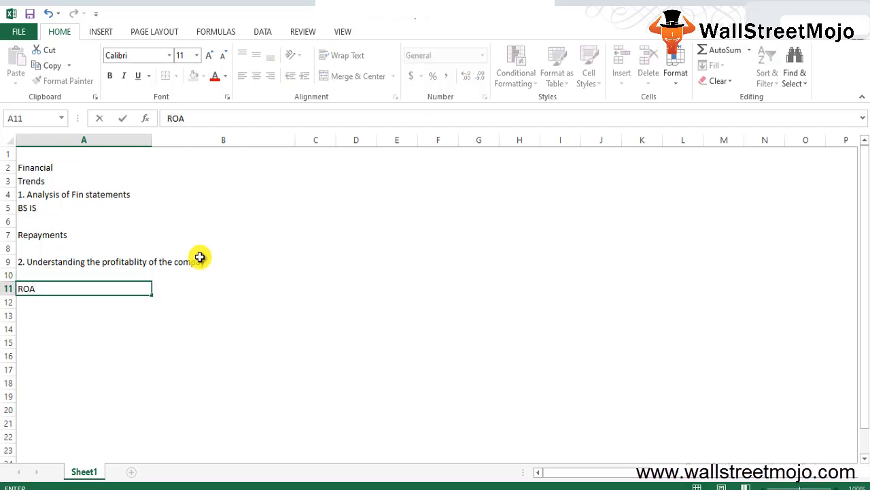
{"action": "type", "text": "ROE"}
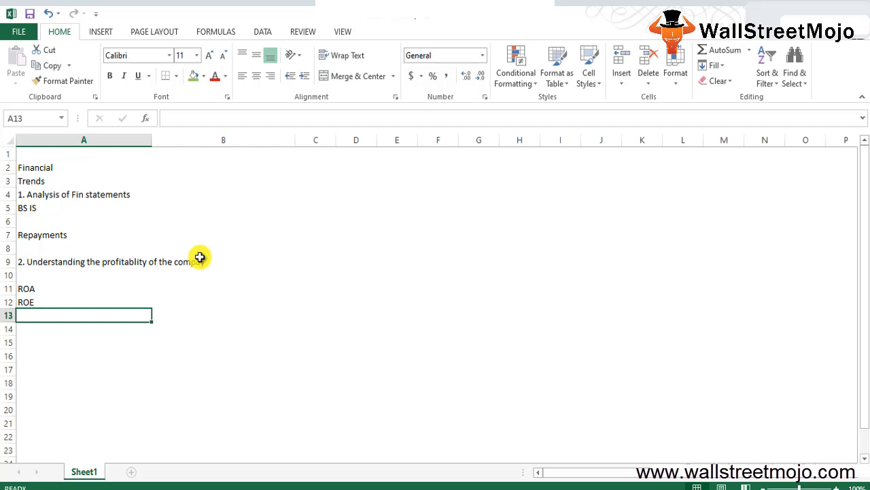
Step: List NI / SE, GP and NP Marggin as the remaining profitability notes
{"action": "type", "text": "NI"}
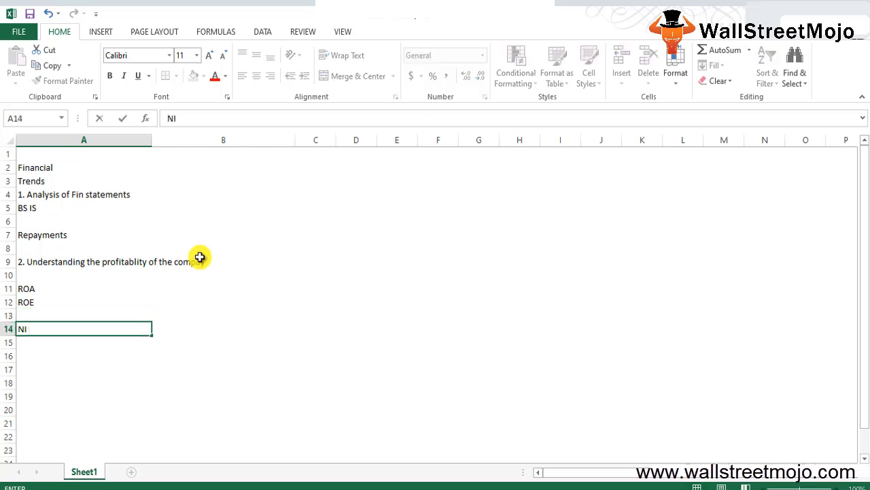
{"action": "type", "text": "/ SH"}
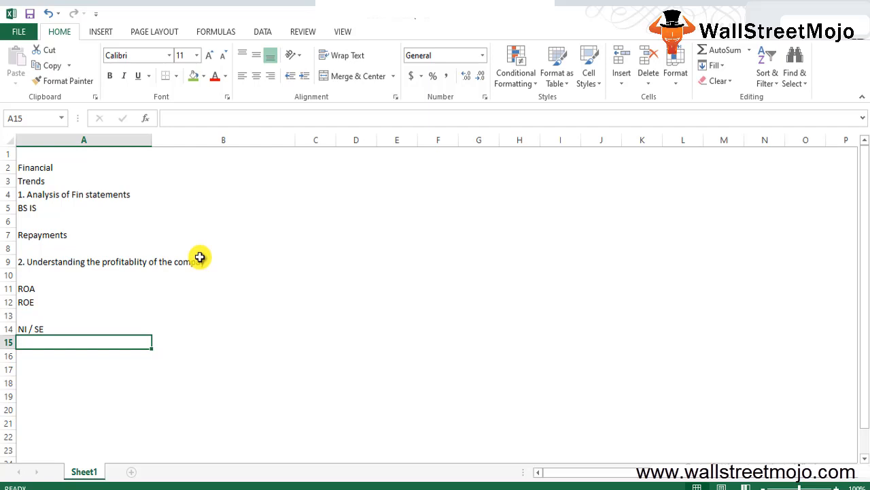
{"action": "type", "text": "GP"}
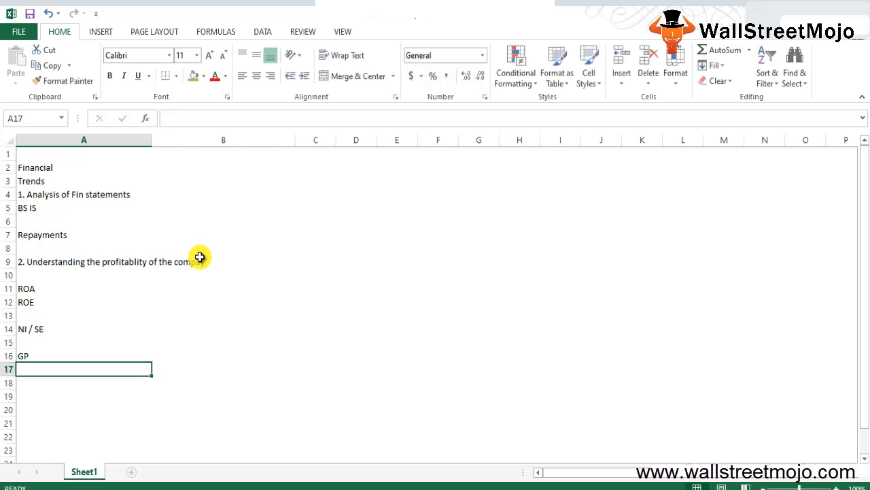
{"action": "type", "text": "NP Marggin"}
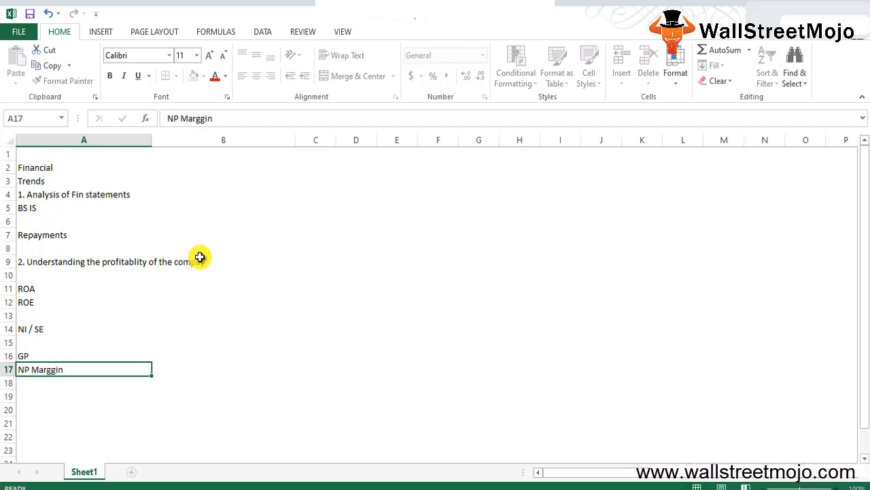
{"action": "key", "text": "enter"}
{"action": "type", "text": "3."}
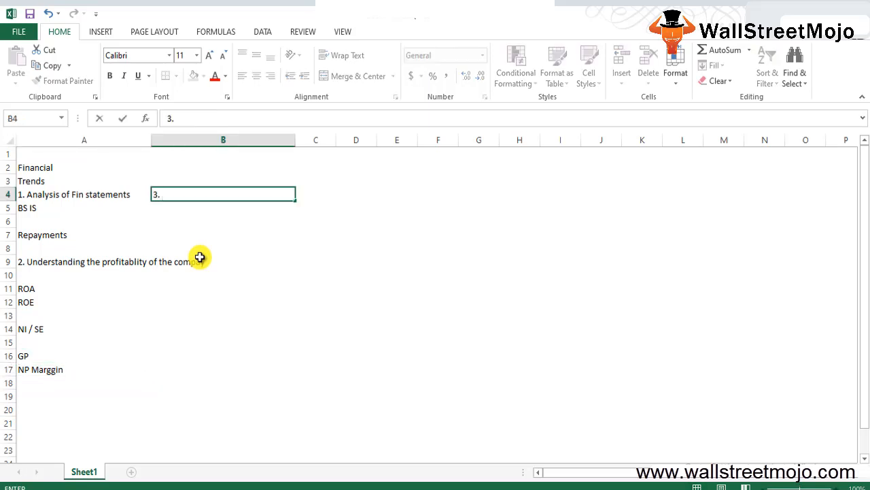
Step: Enter '3. Operating Efficiency of the firms' in B4
{"action": "type", "text": "Operating"}
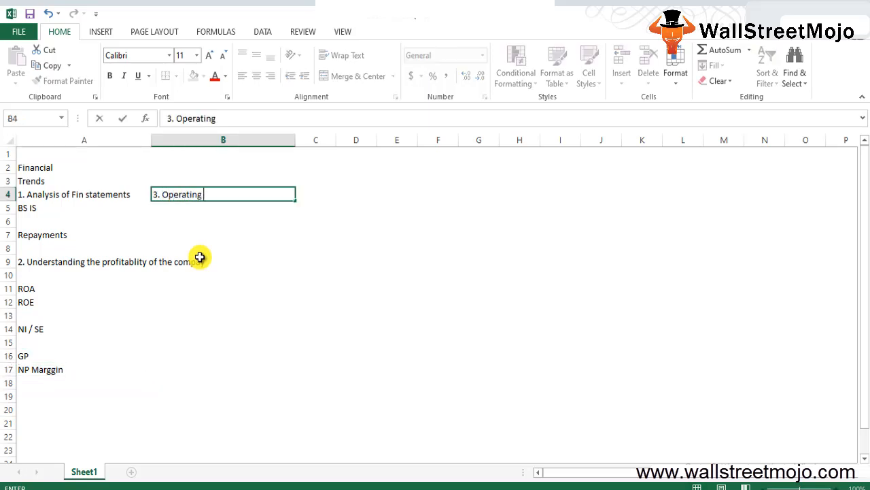
{"action": "type", "text": "Efficiency of the firms"}
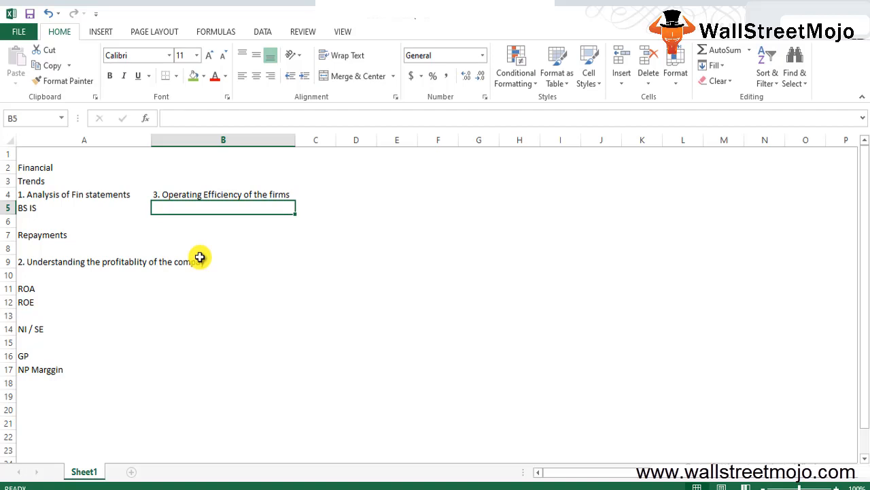
{"action": "left_click", "coordinate": [223, 235]}
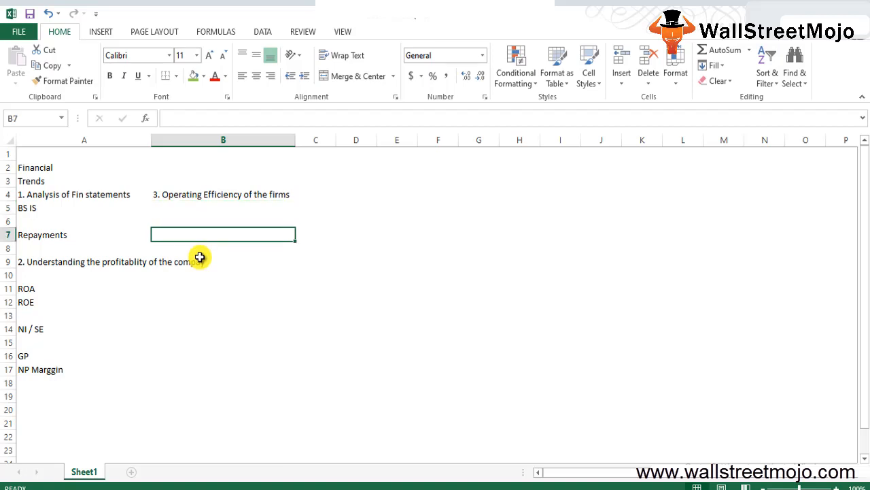
Step: List AR T/o, Fixed asset and Inventory in B6:B8 under point 3
{"action": "type", "text": "AR T/o"}
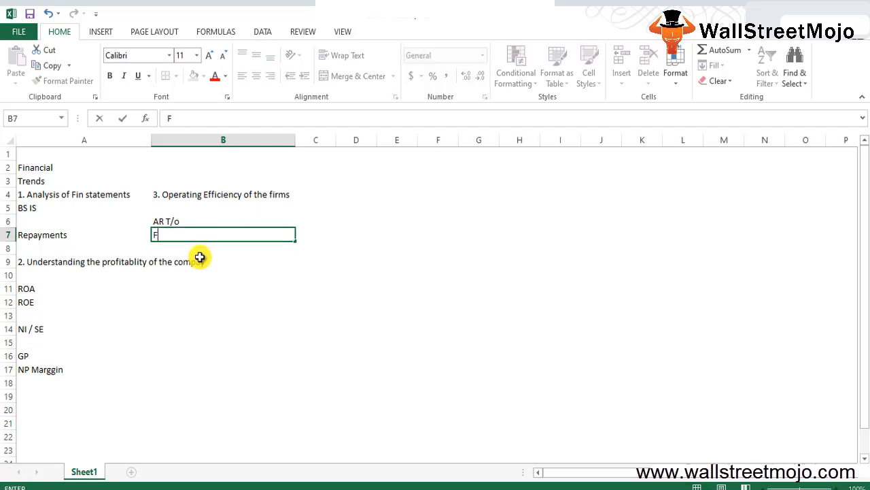
{"action": "type", "text": "Fixed asset"}
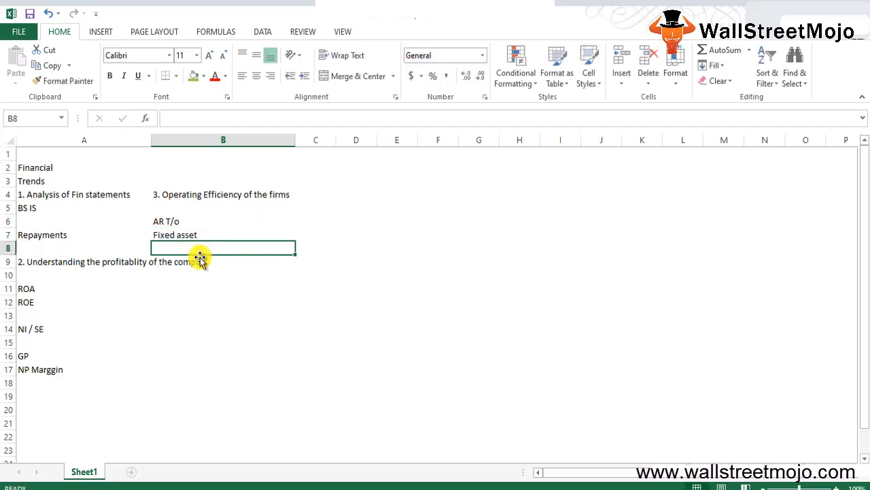
{"action": "type", "text": "Inventory"}
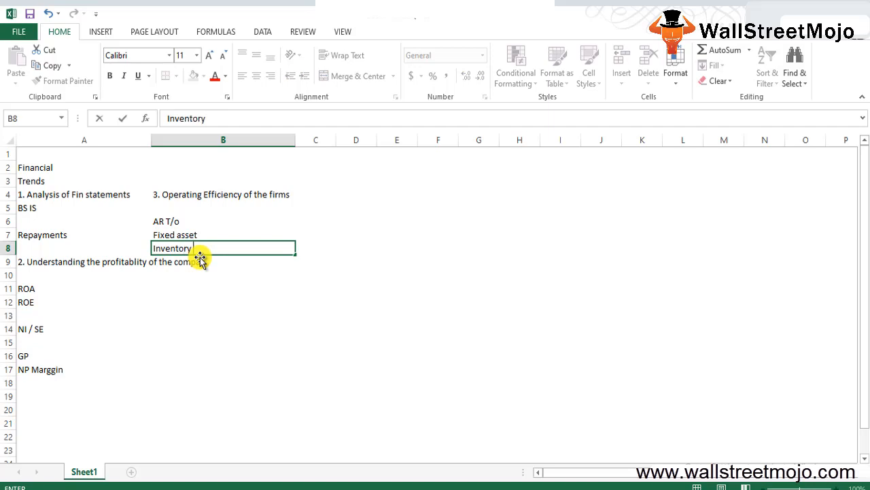
{"action": "key", "text": "enter"}
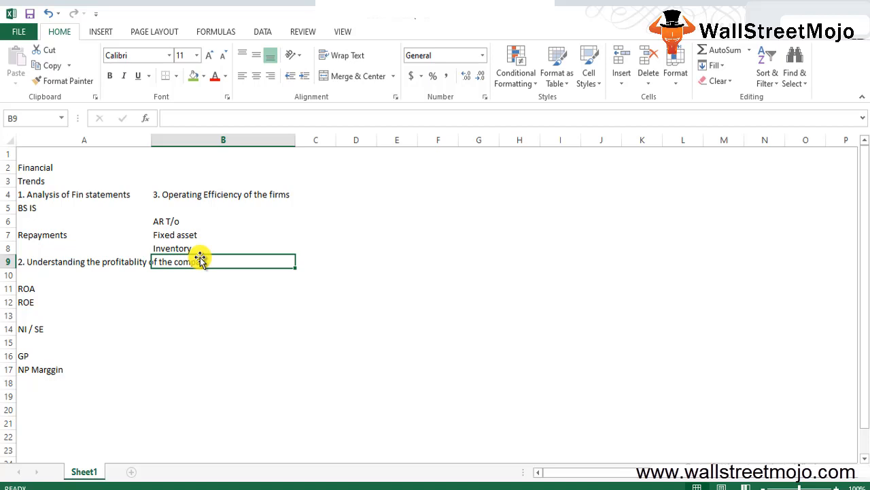
Step: Enter '4. Liquidity of the firms' in B11 with Debts and 12 months beneath it
{"action": "type", "text": "4"}
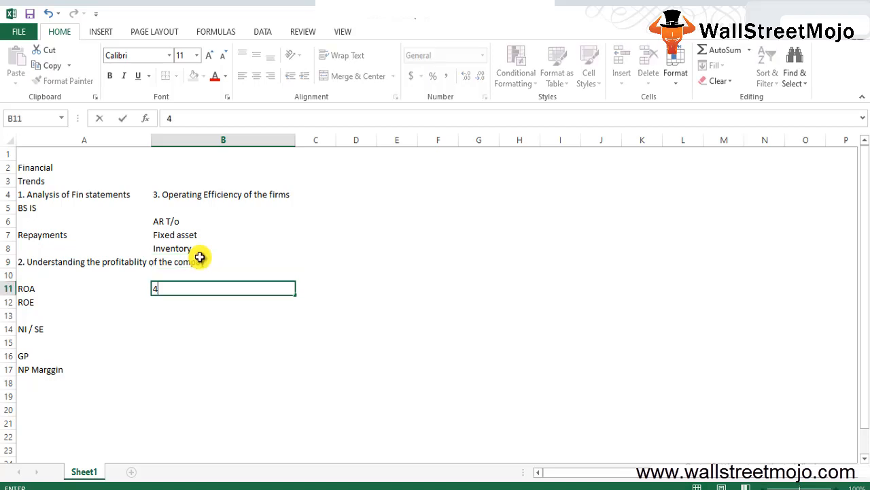
{"action": "type", "text": "4. Liquidity of the firms"}
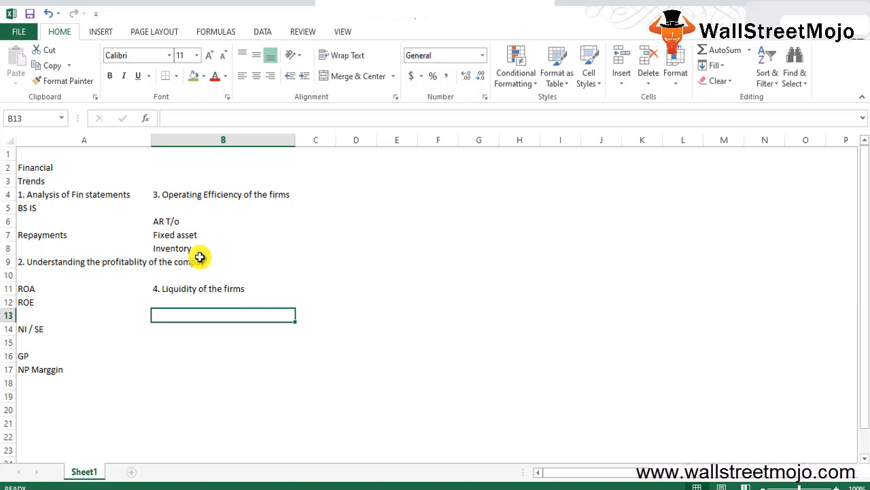
{"action": "type", "text": "Debts"}
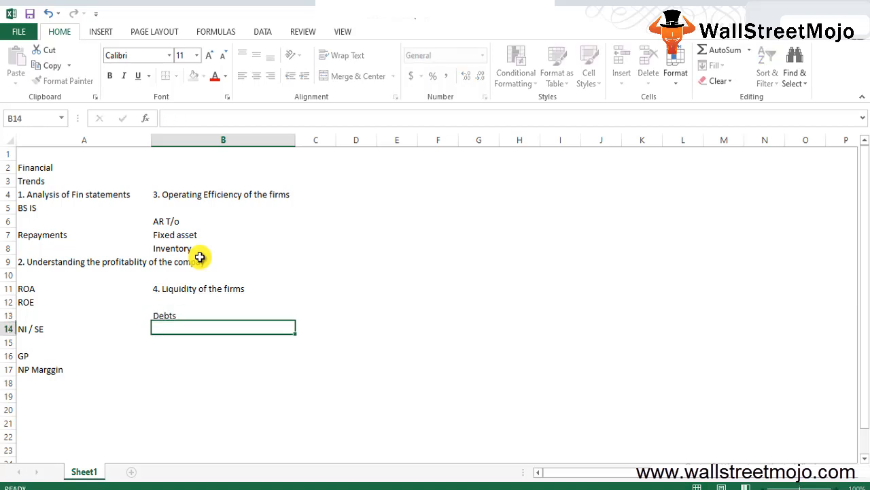
{"action": "type", "text": "12 m"}
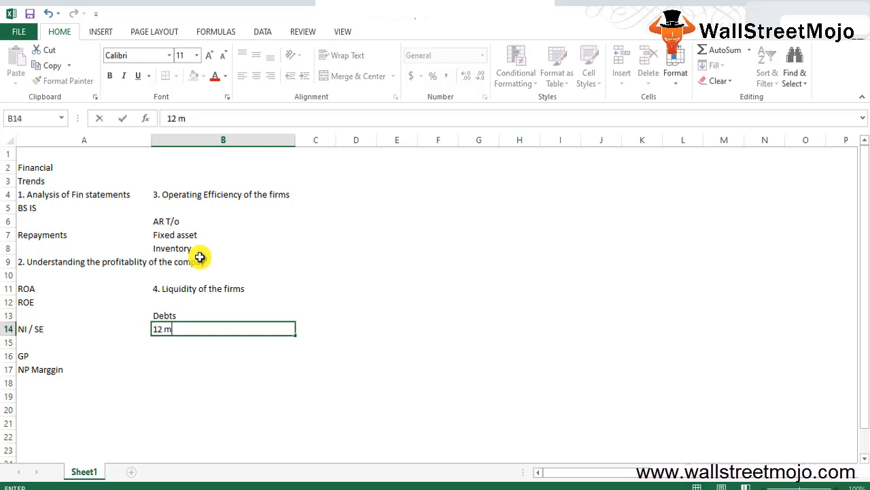
{"action": "type", "text": "onths"}
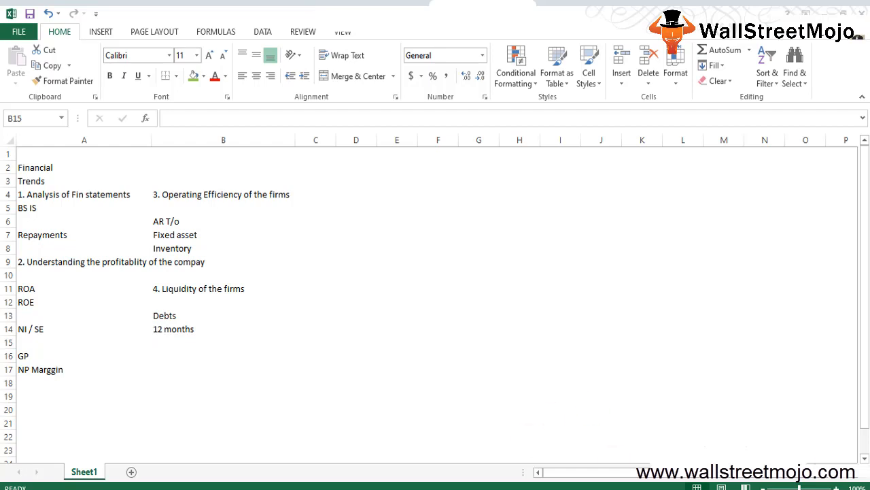
Step: Add the remaining liquidity notes below 12 months, ending with T/o in B16
{"action": "left_click", "coordinate": [223, 341]}
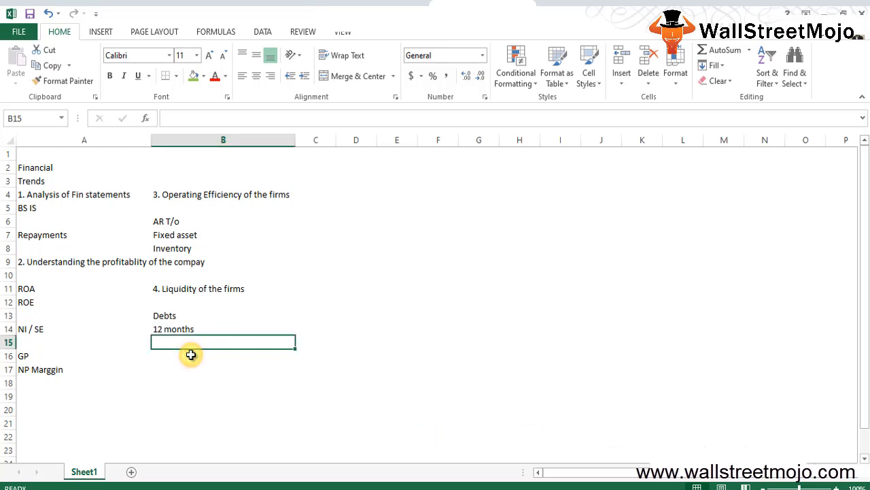
{"action": "type", "text": "Liquidity Rat"}
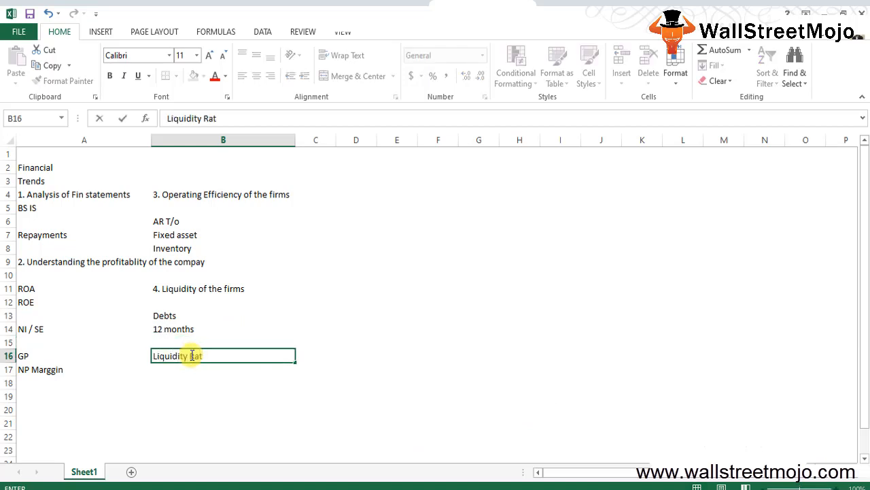
{"action": "type", "text": "ios"}
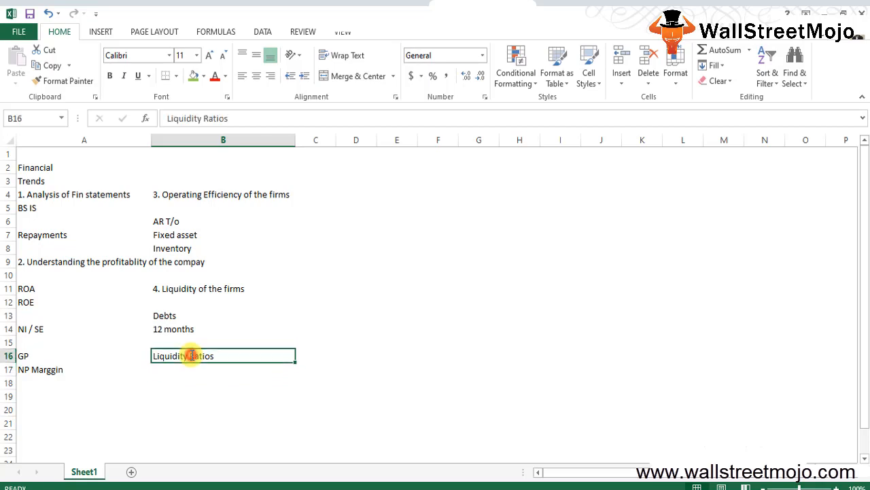
{"action": "type", "text": "T/o"}
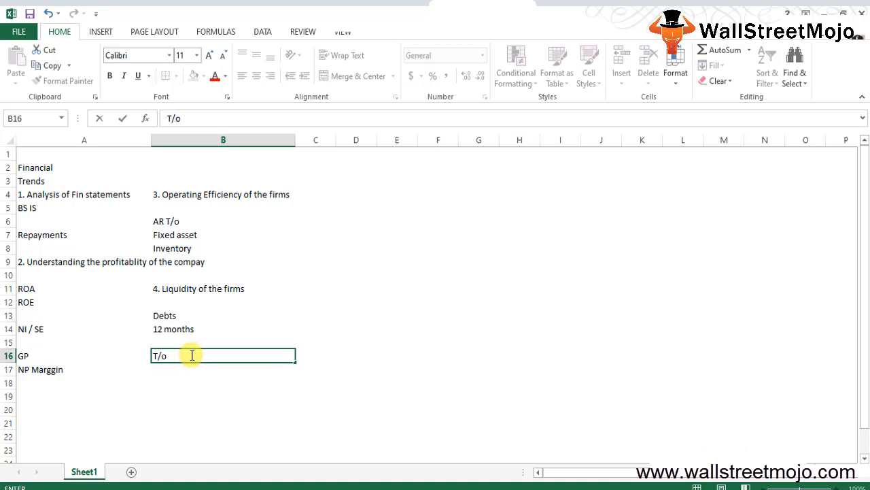
{"action": "key", "text": "enter"}
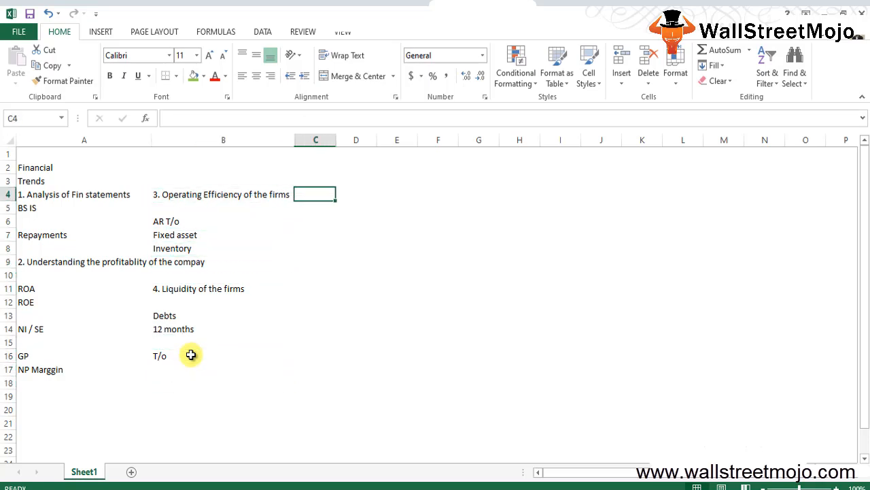
Step: Widen column C and enter '5. Business risks' in C4
{"action": "left_click_drag", "start_coordinate": [336, 140], "coordinate": [378, 140]}
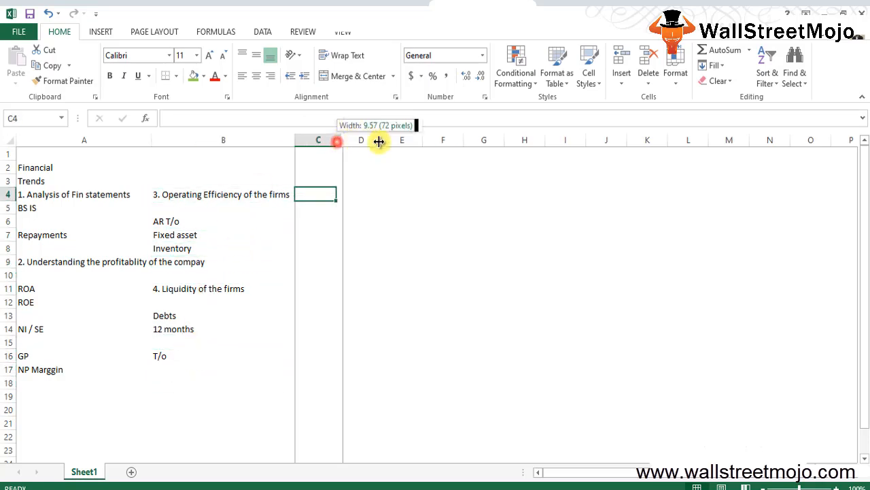
{"action": "type", "text": "5."}
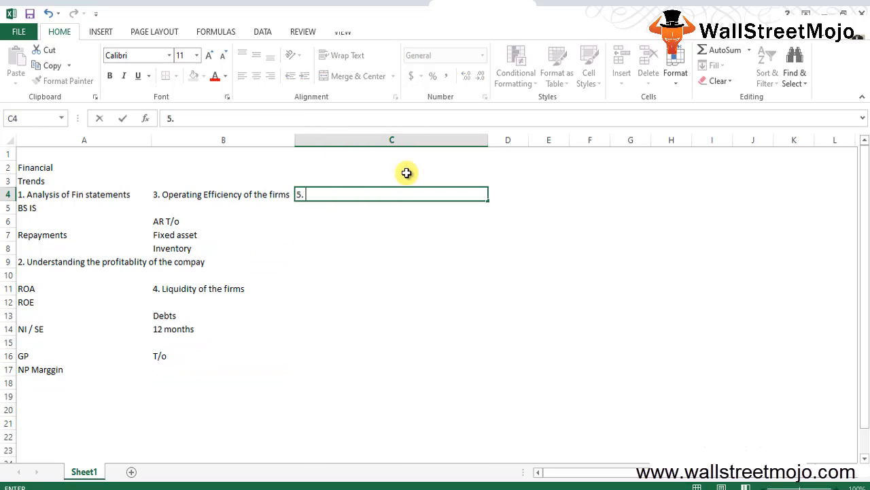
{"action": "type", "text": "Business risks"}
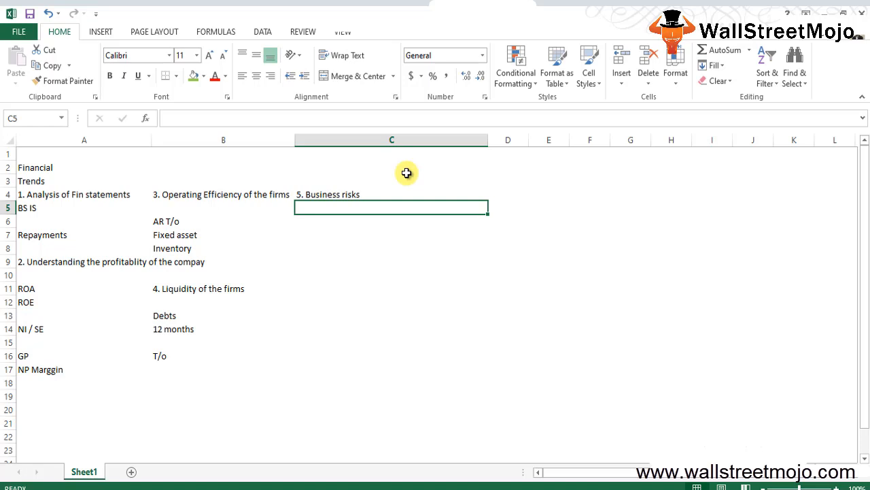
Step: List FL, OL and Fixed cost in C5–C7 under point 5
{"action": "type", "text": "FL"}
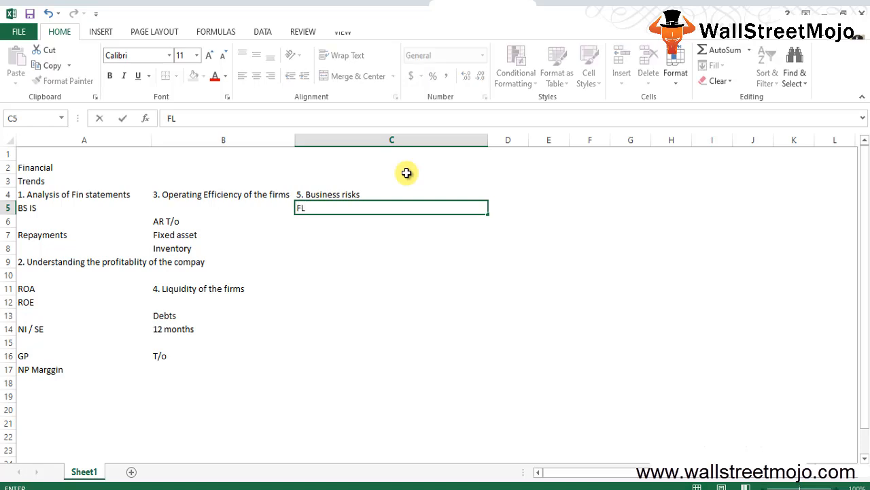
{"action": "type", "text": "OL"}
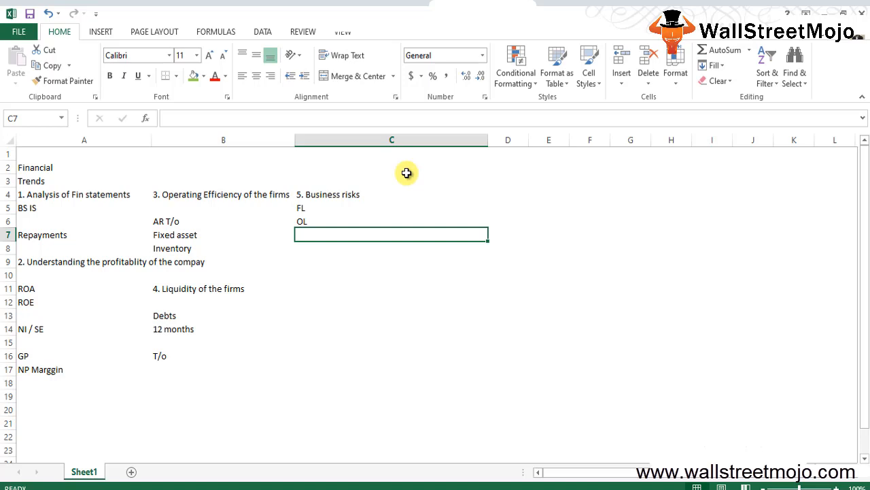
{"action": "type", "text": "Fixed coct"}
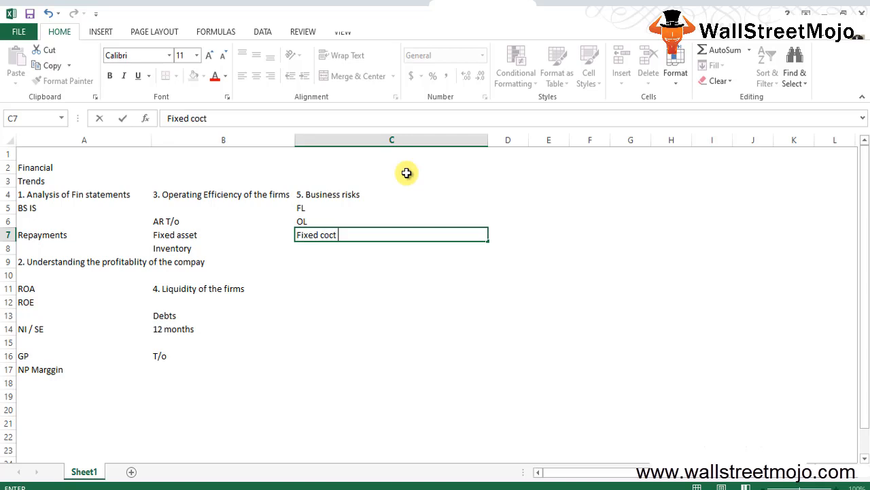
{"action": "type", "text": "Fixed cost"}
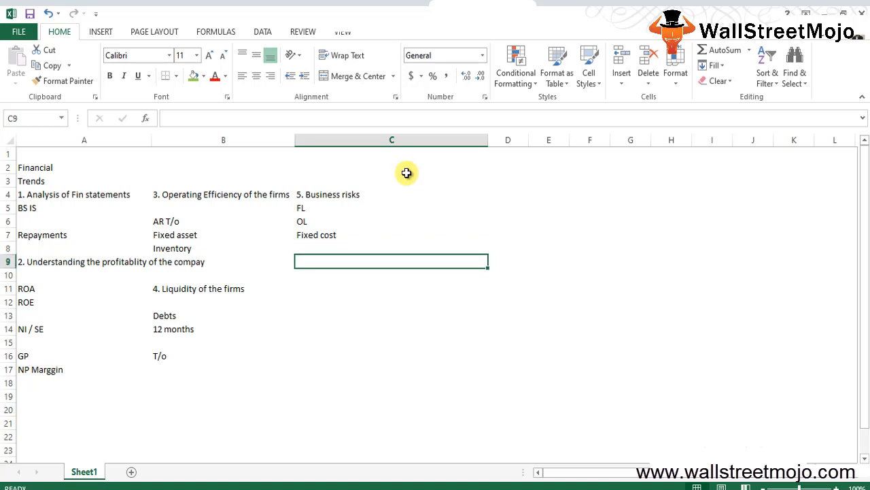
Step: Enter '6. Financial risks of the company' in C9
{"action": "type", "text": "6."}
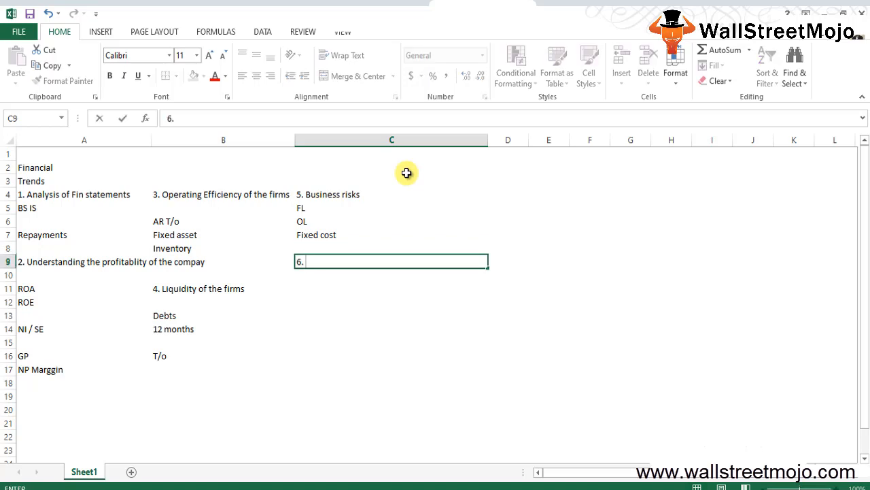
{"action": "type", "text": "Fm"}
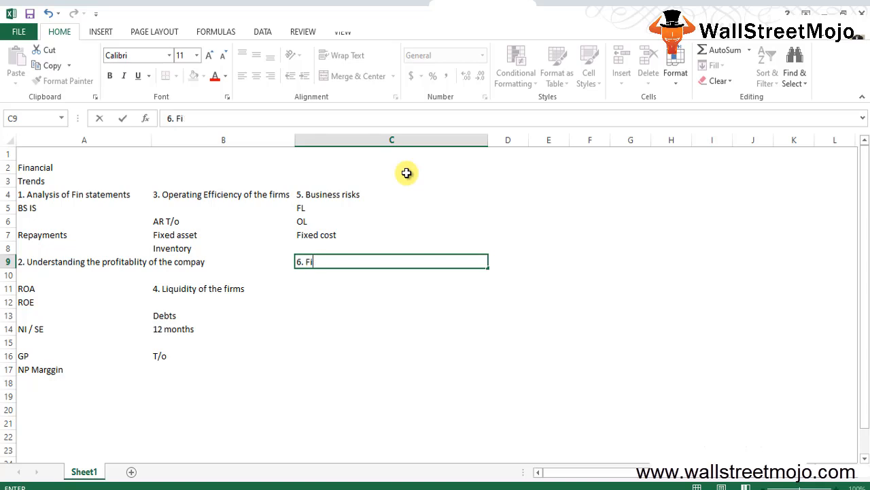
{"action": "type", "text": "nancial"}
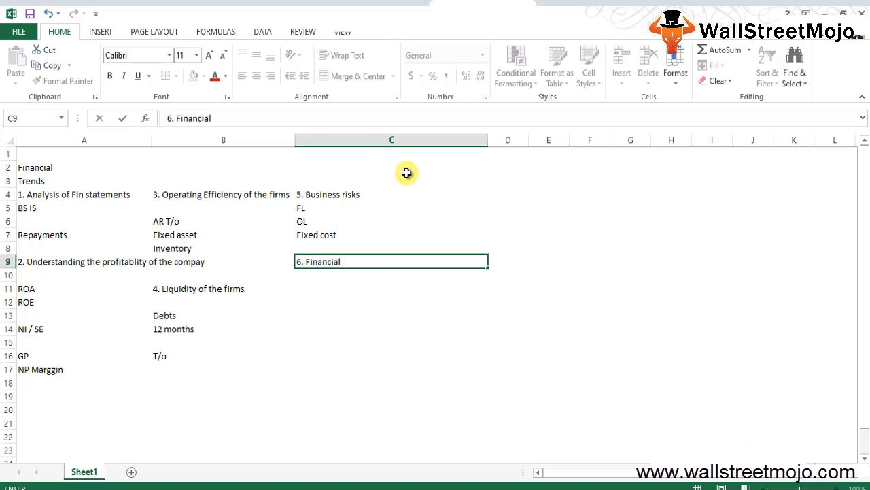
{"action": "type", "text": "risks  of the company"}
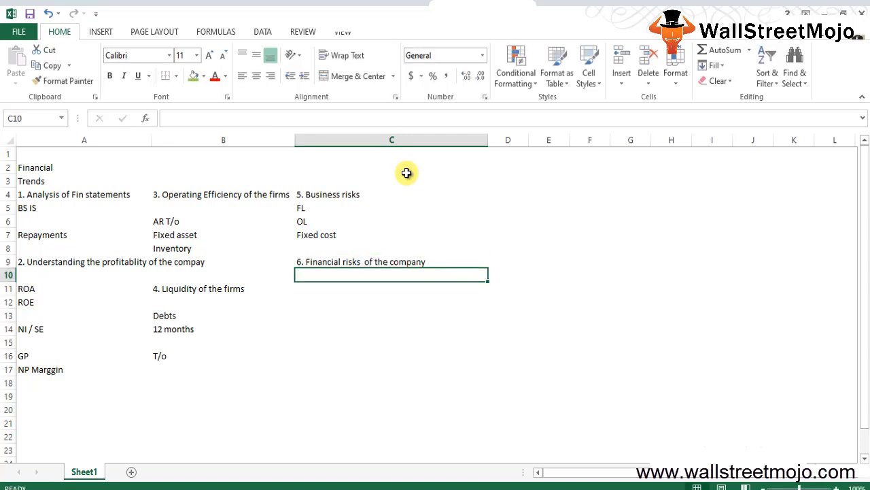
Step: Note DSCR in C11 and begin point 7 below it
{"action": "left_click", "coordinate": [391, 288]}
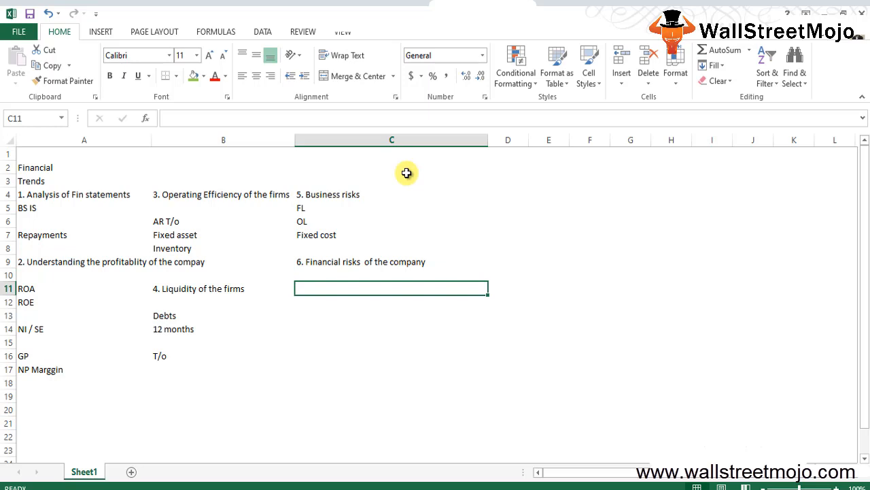
{"action": "type", "text": "DSCR"}
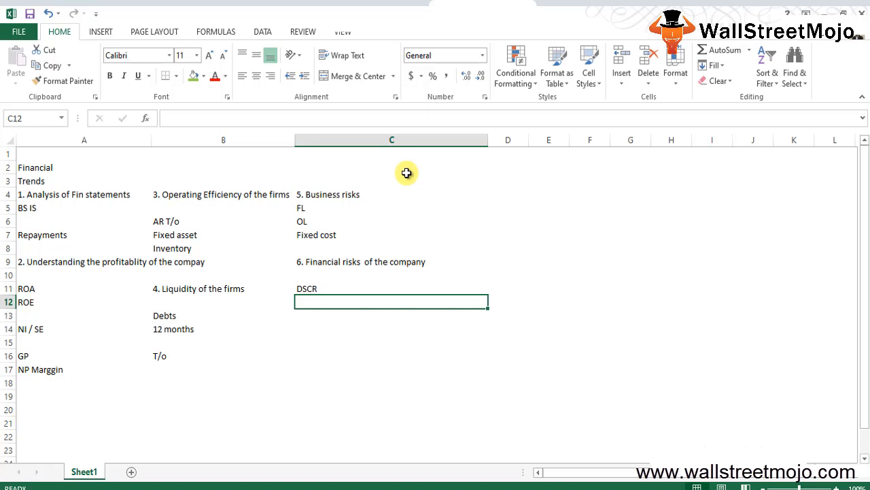
{"action": "type", "text": "7."}
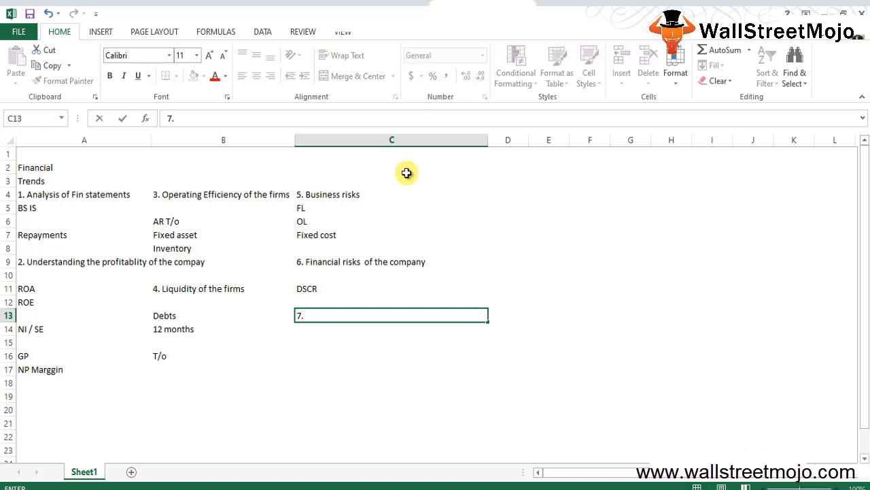
Step: Enter '7. Planning and future forcasting of the firm' in C13
{"action": "type", "text": "Plannin"}
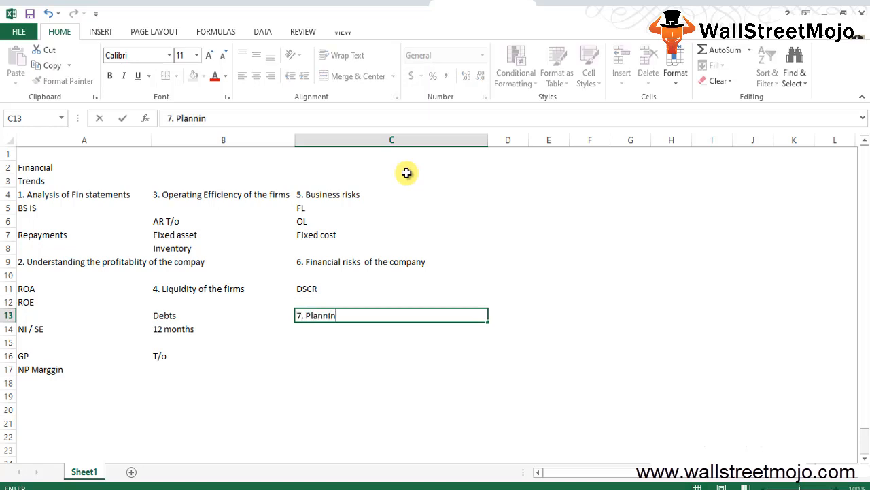
{"action": "type", "text": "g and"}
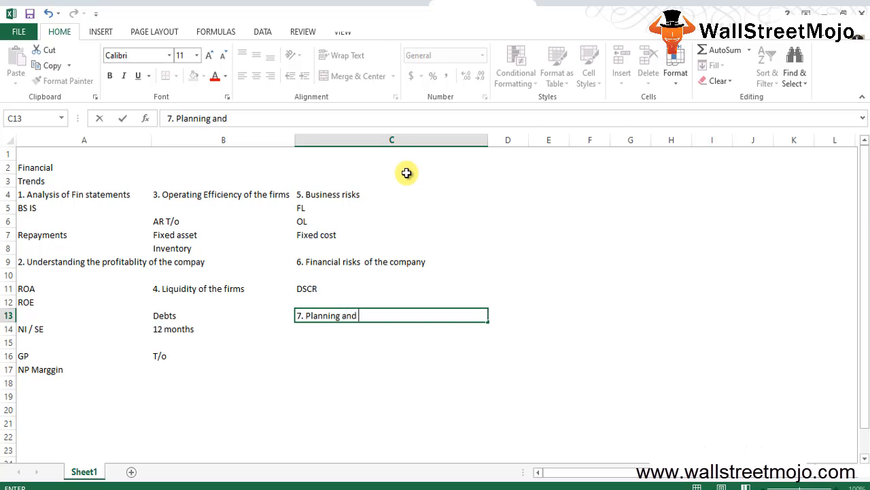
{"action": "type", "text": "future forcasting of the firm"}
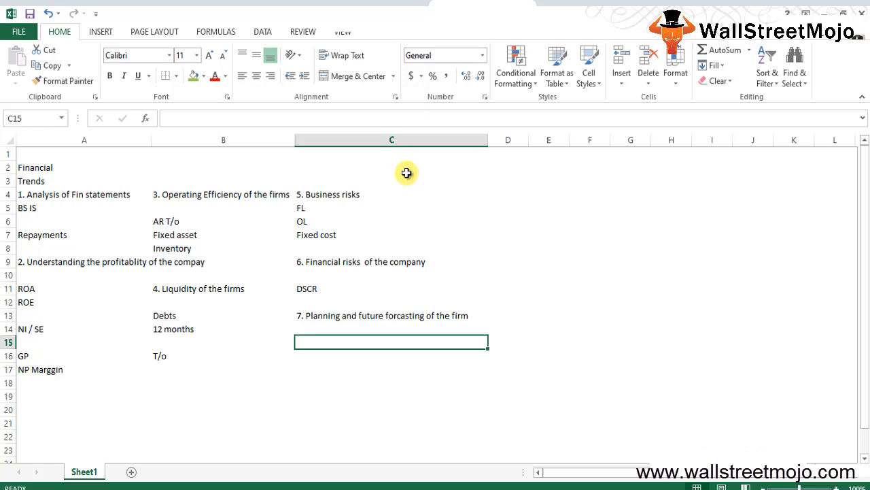
Step: Enter point 8, 'Compare the performances of the firms', in C15 below point 7
{"action": "type", "text": "8."}
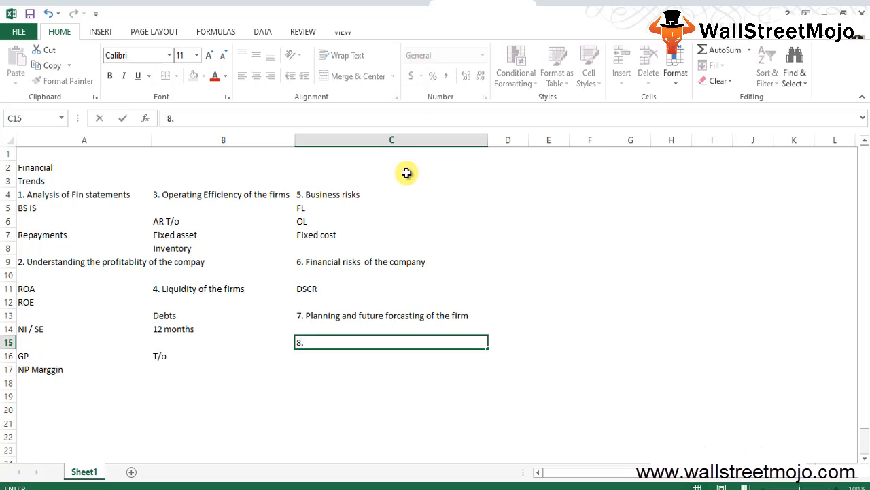
{"action": "type", "text": "Compare th"}
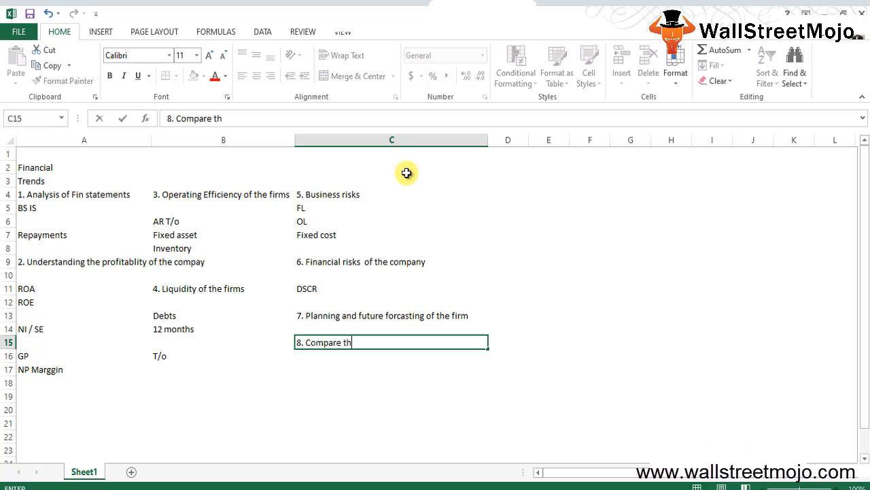
{"action": "type", "text": "e performances of the firms"}
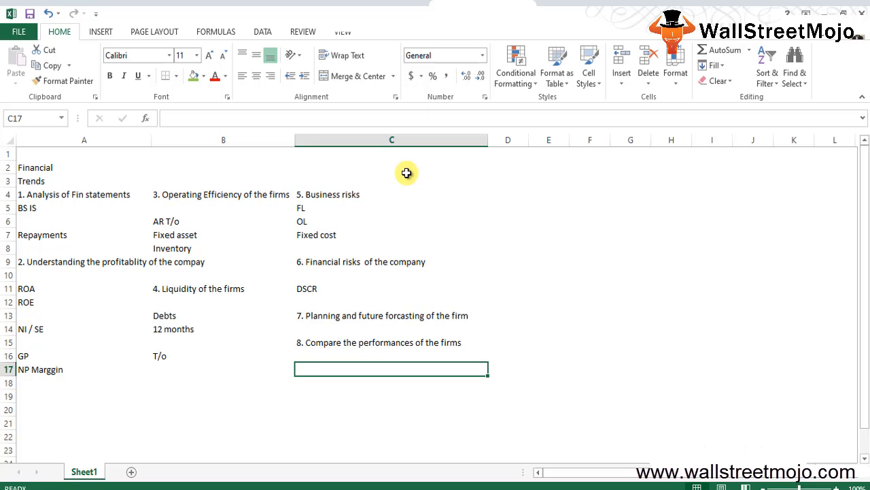
Step: Begin the closing note in C17 with 'Concl'
{"action": "type", "text": "Concl"}
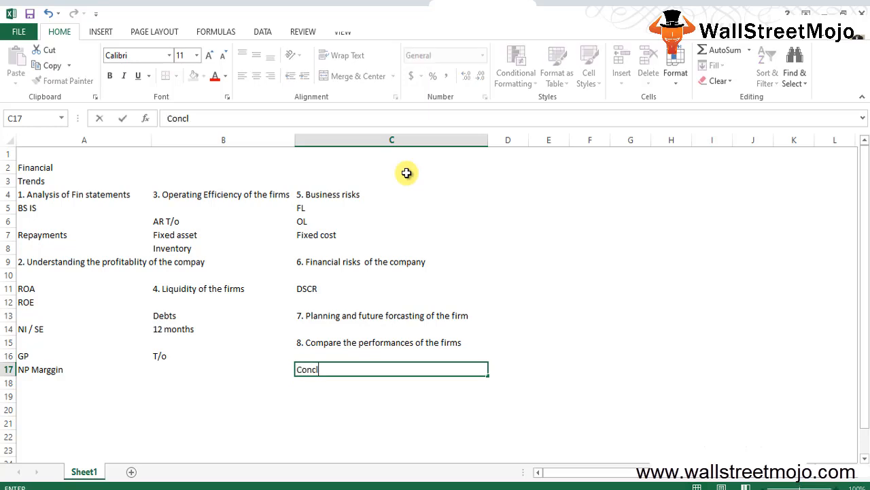